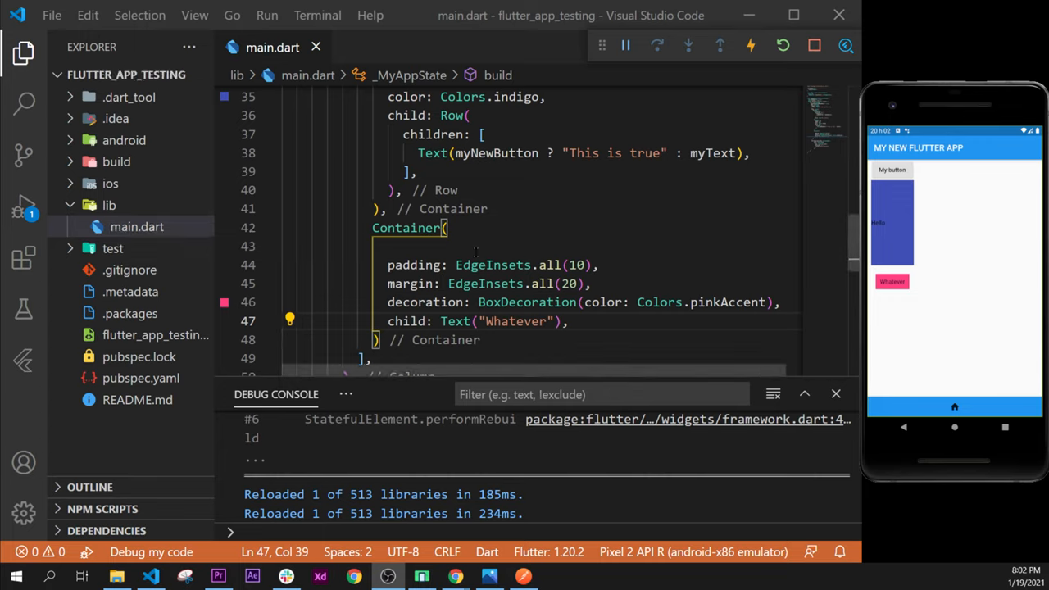
# Step: Format the pinkAccent Container and leave an empty line after it in the Column's children
pyautogui.click(449, 228)
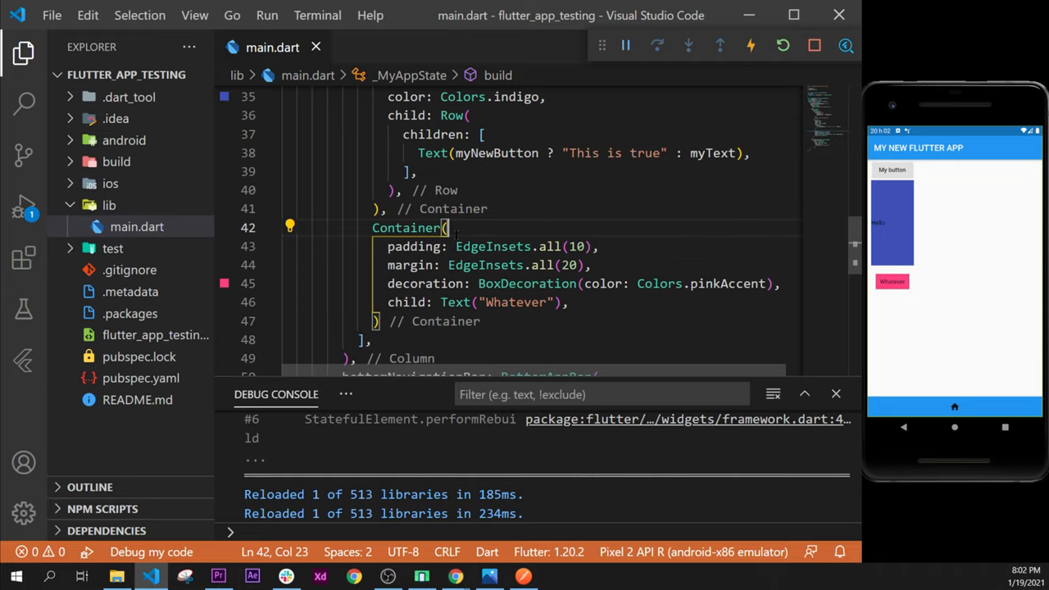
pyautogui.scroll(-3)
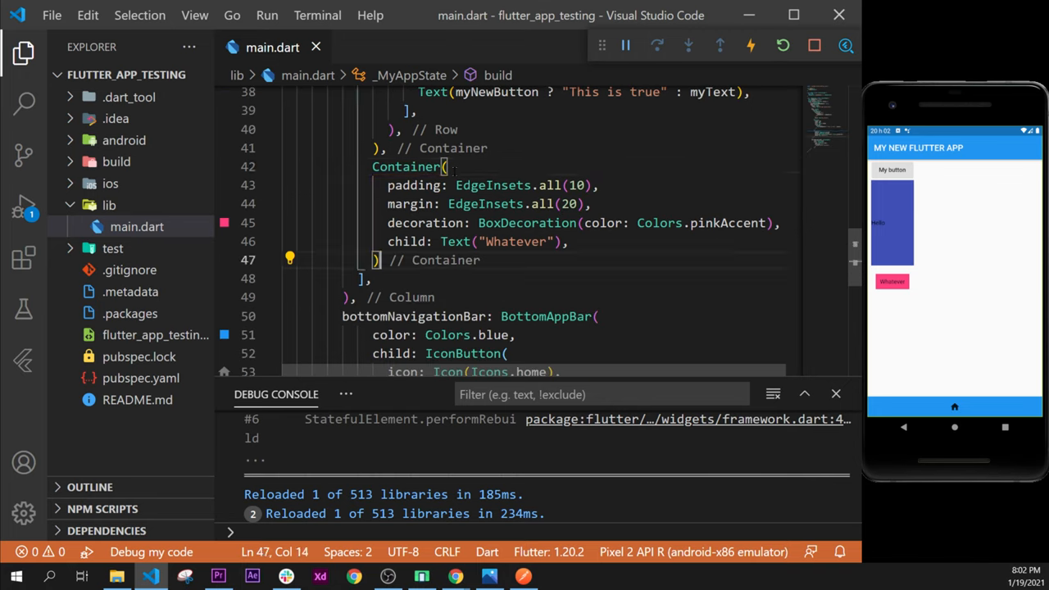
pyautogui.scroll(3)
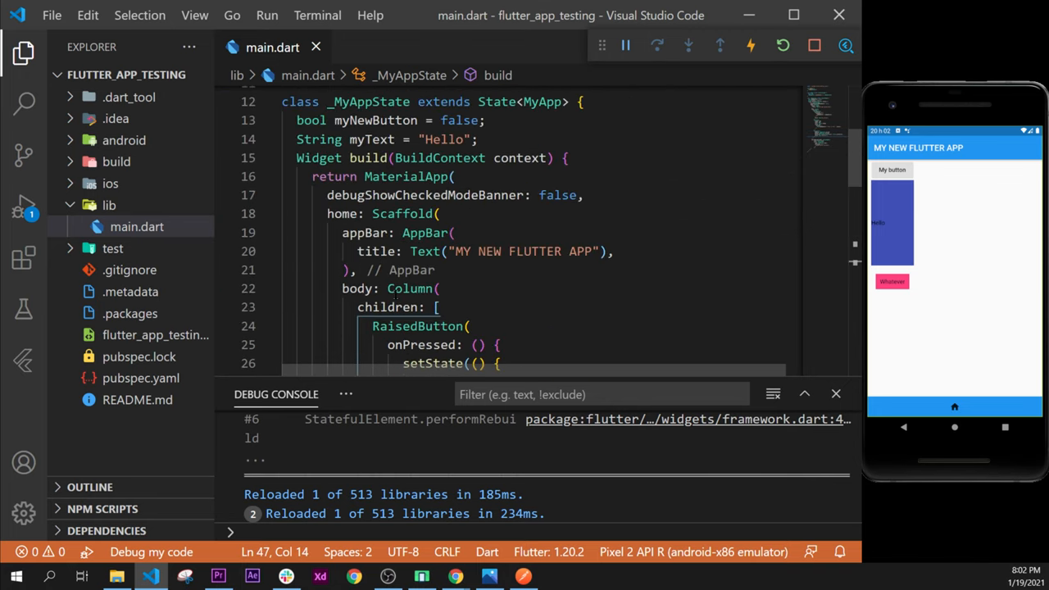
pyautogui.scroll(-3)
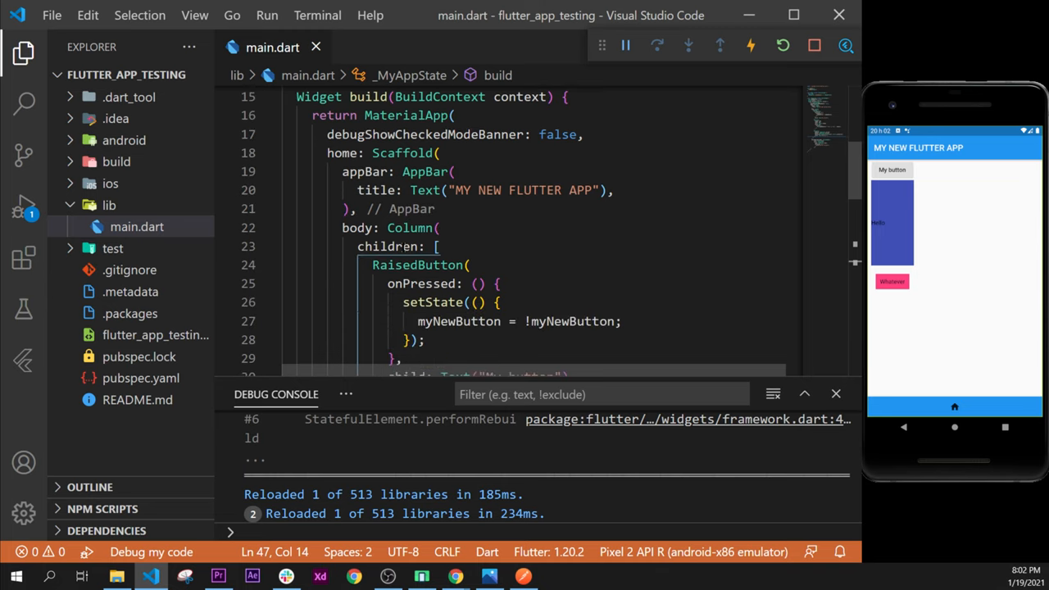
pyautogui.scroll(-3)
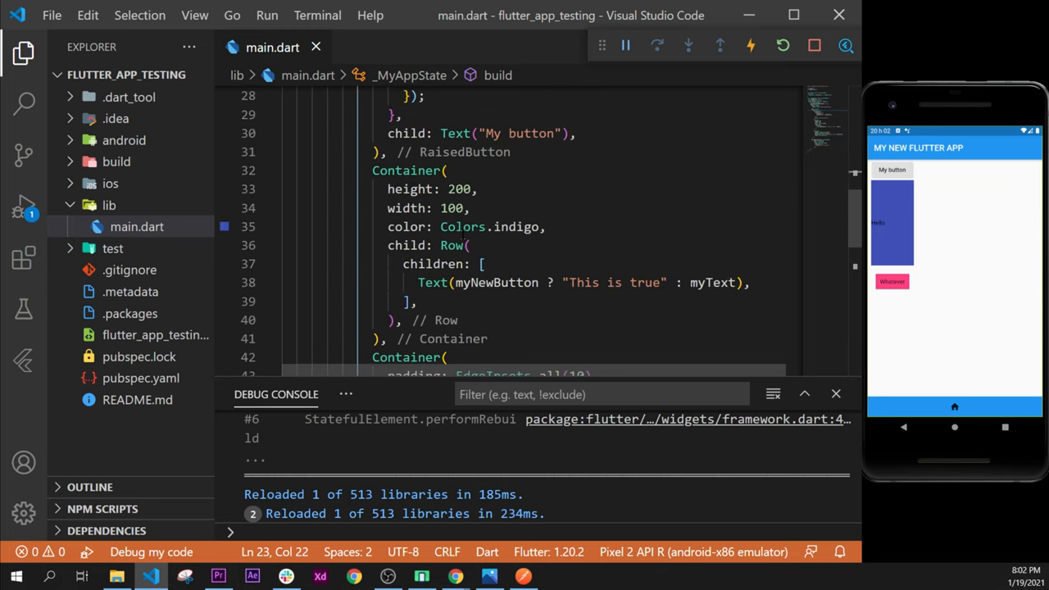
pyautogui.scroll(-3)
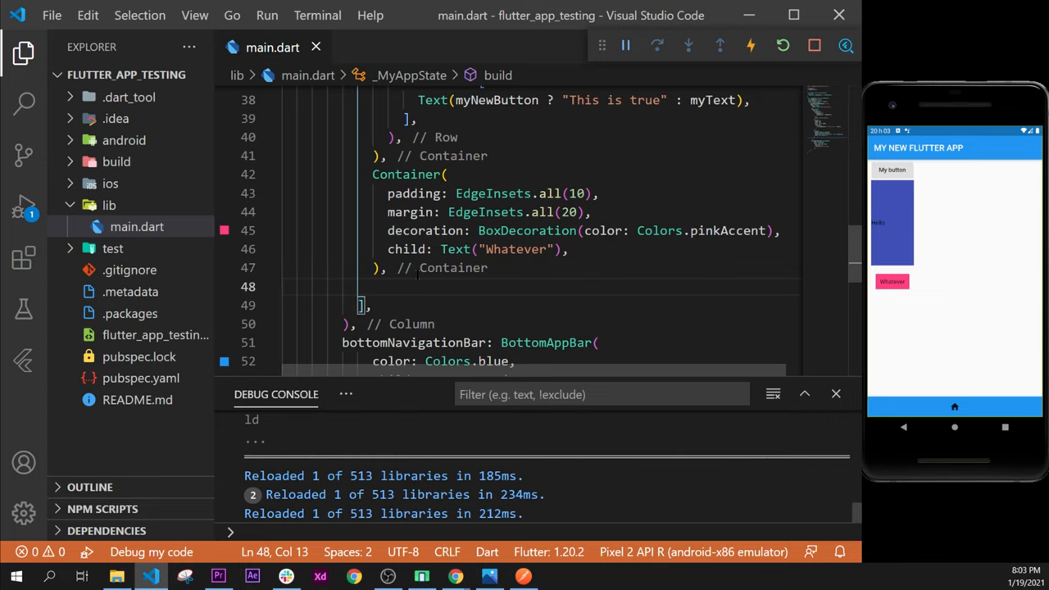
# Step: Write 'Image.ne' on the new line to start an Image.network constructor
pyautogui.write('Image')
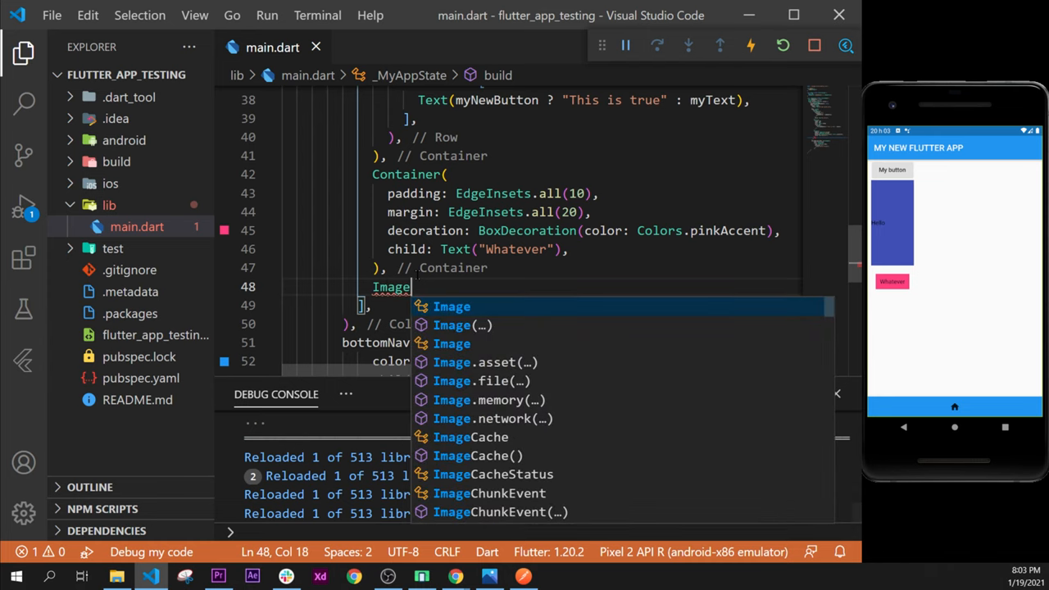
pyautogui.write('.')
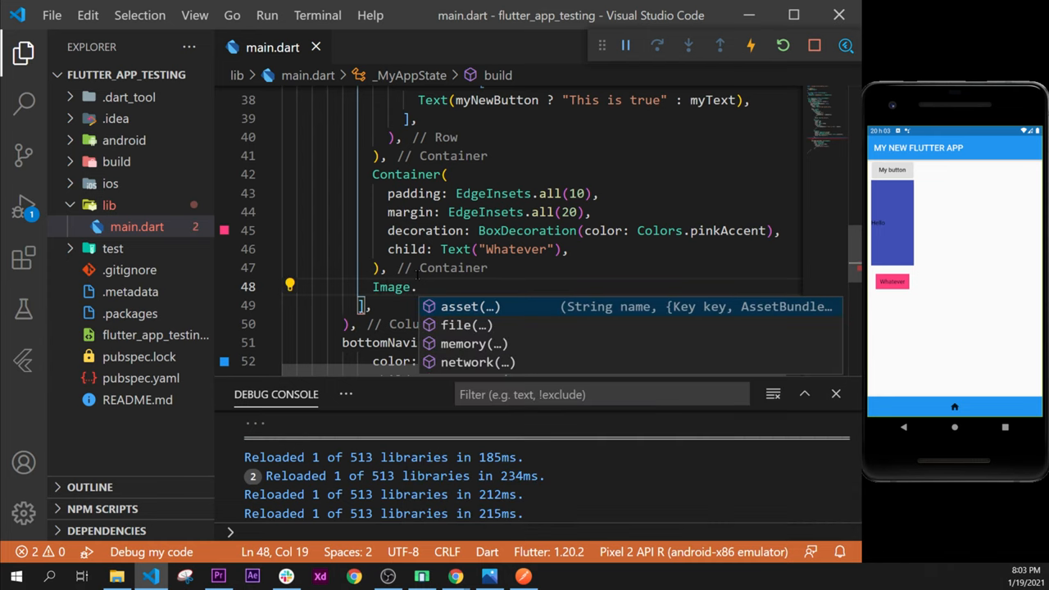
pyautogui.write('ne')
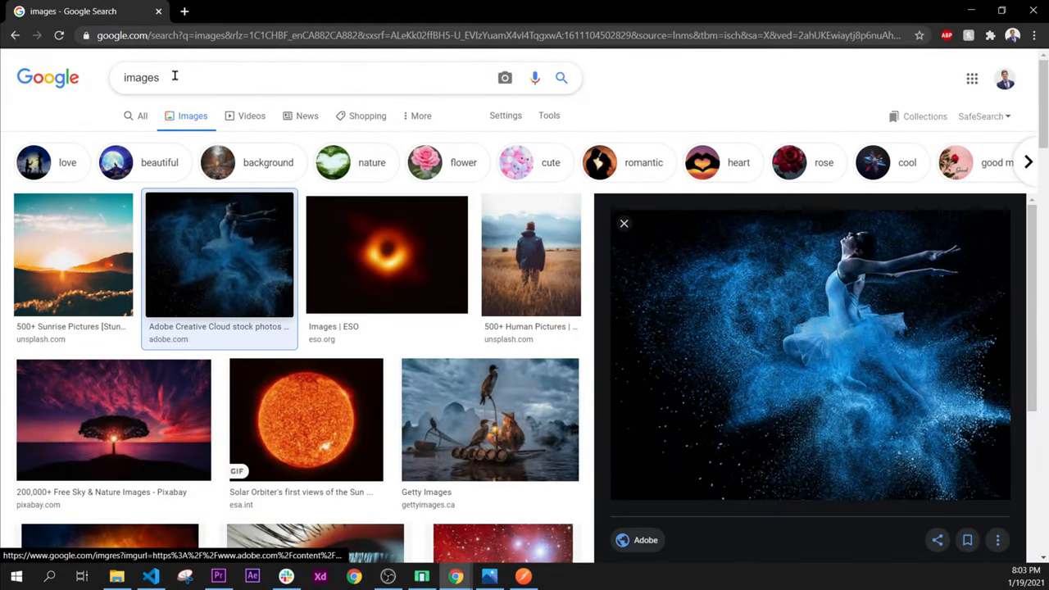
pyautogui.moveTo(191, 239)
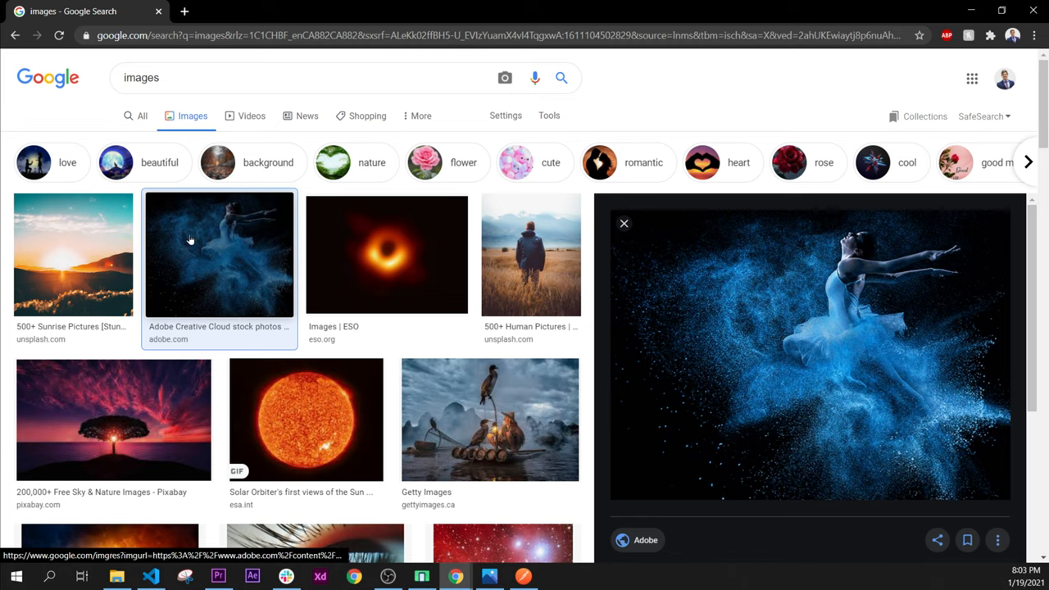
pyautogui.moveTo(203, 285)
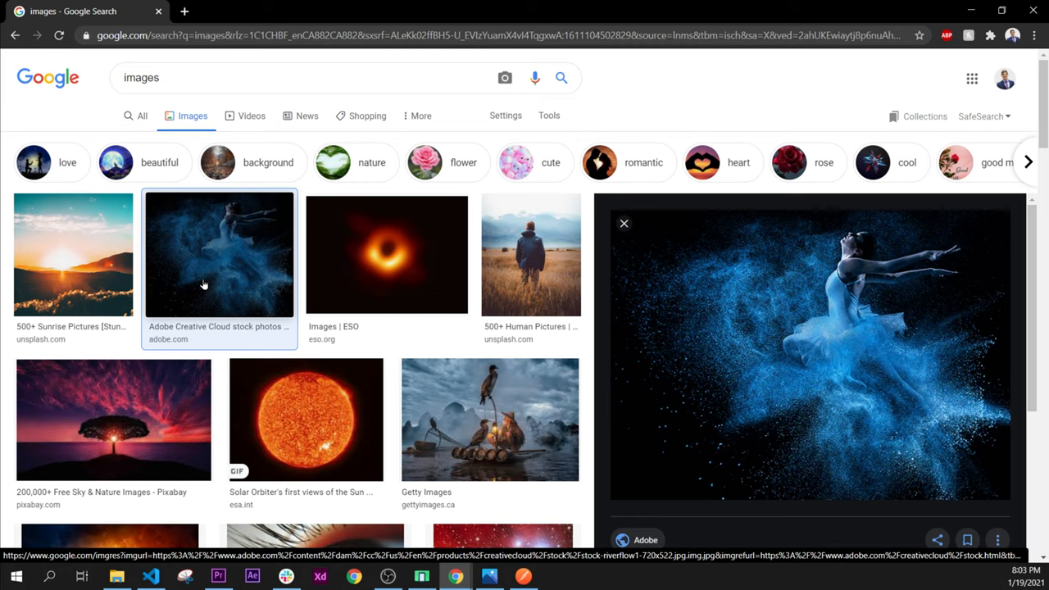
pyautogui.moveTo(210, 267)
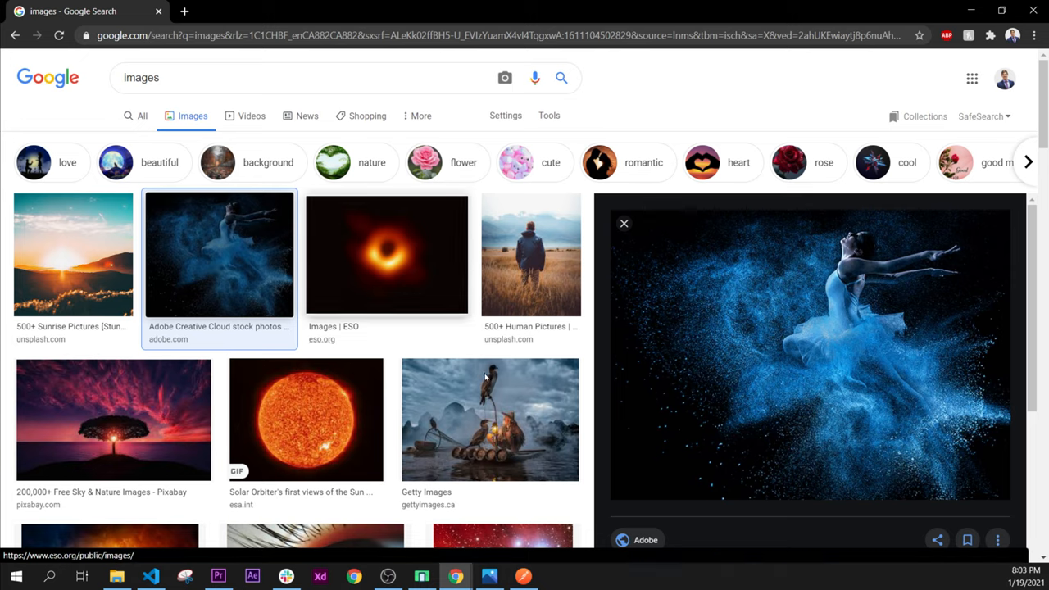
pyautogui.moveTo(197, 233)
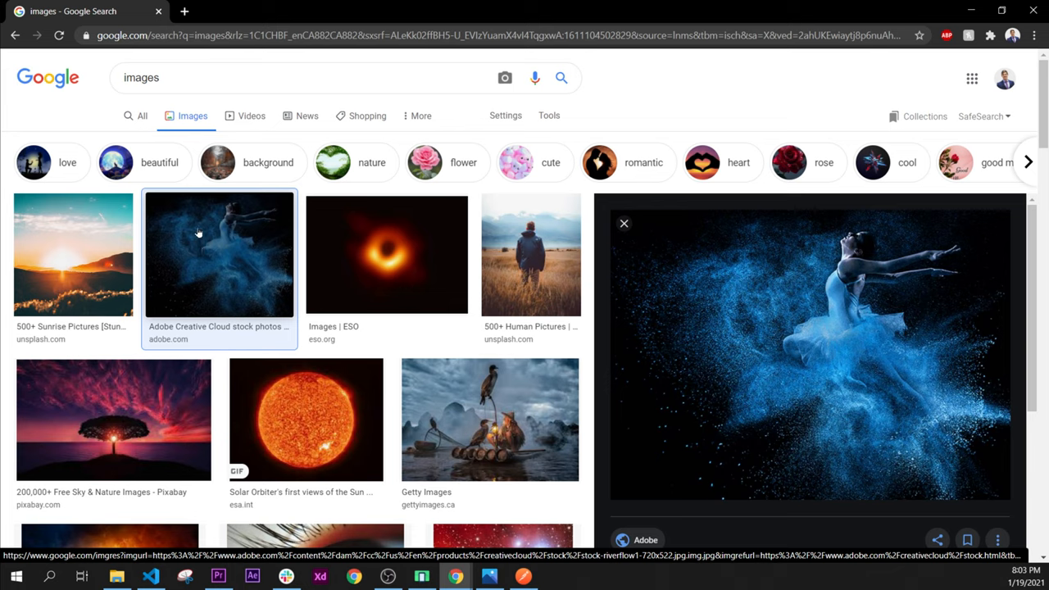
# Step: Preview the blue dancer photo from the Google Images results
pyautogui.rightClick(197, 233)
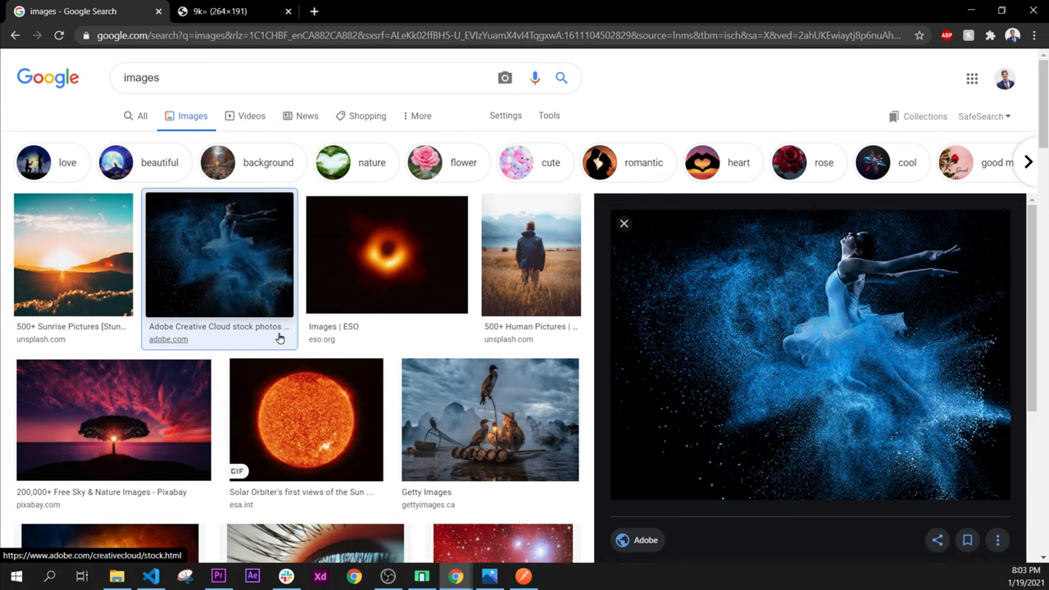
pyautogui.click(238, 10)
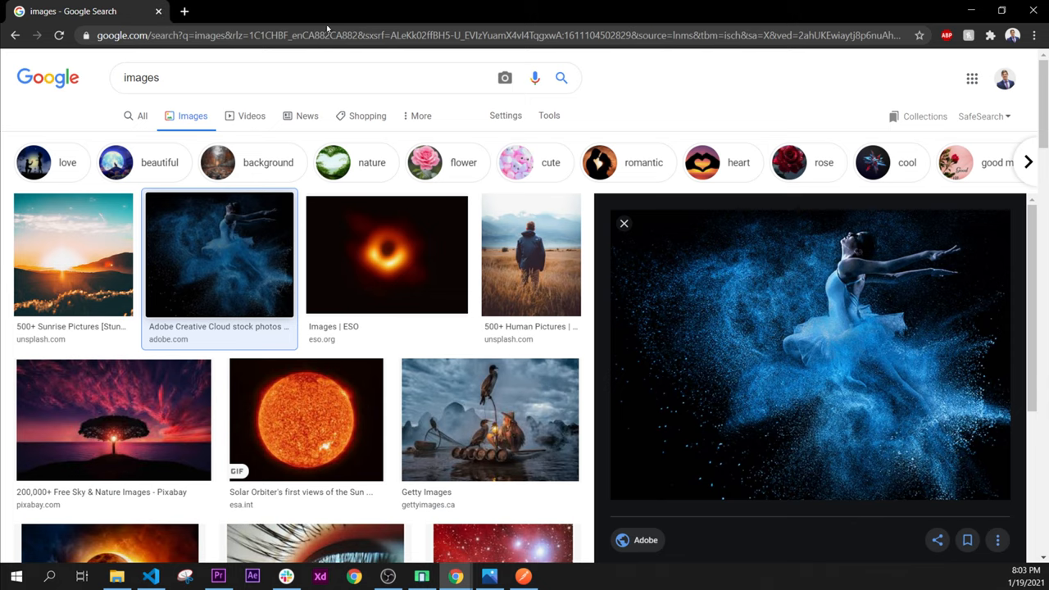
pyautogui.moveTo(859, 292)
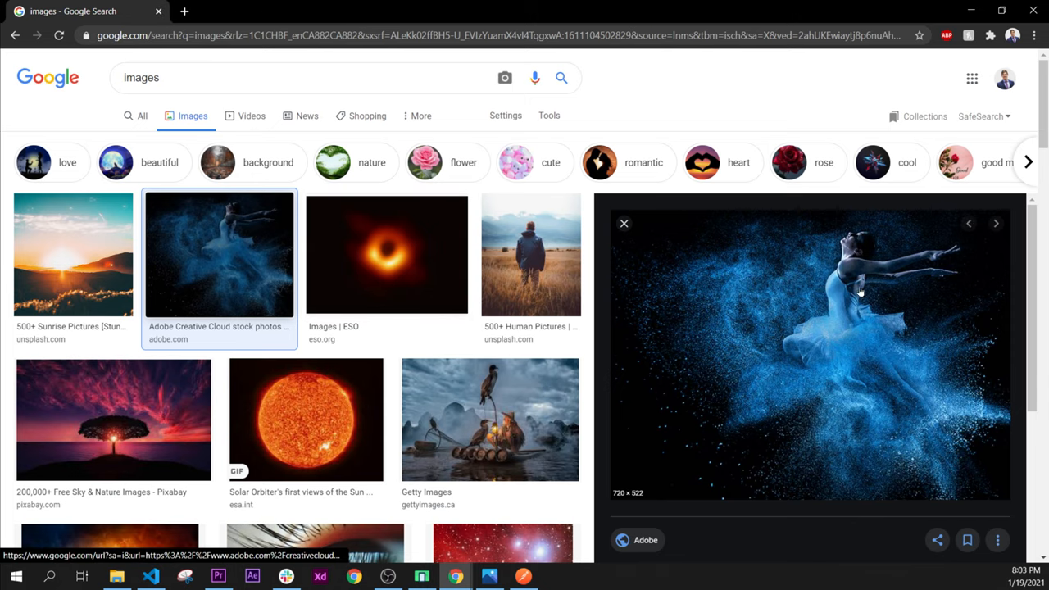
pyautogui.moveTo(746, 320)
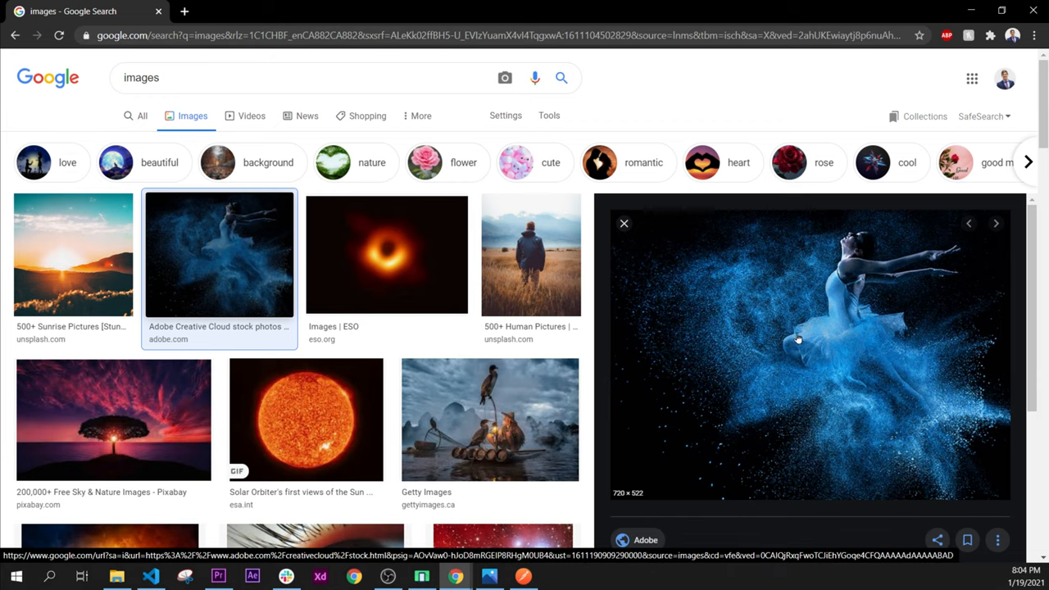
pyautogui.click(72, 254)
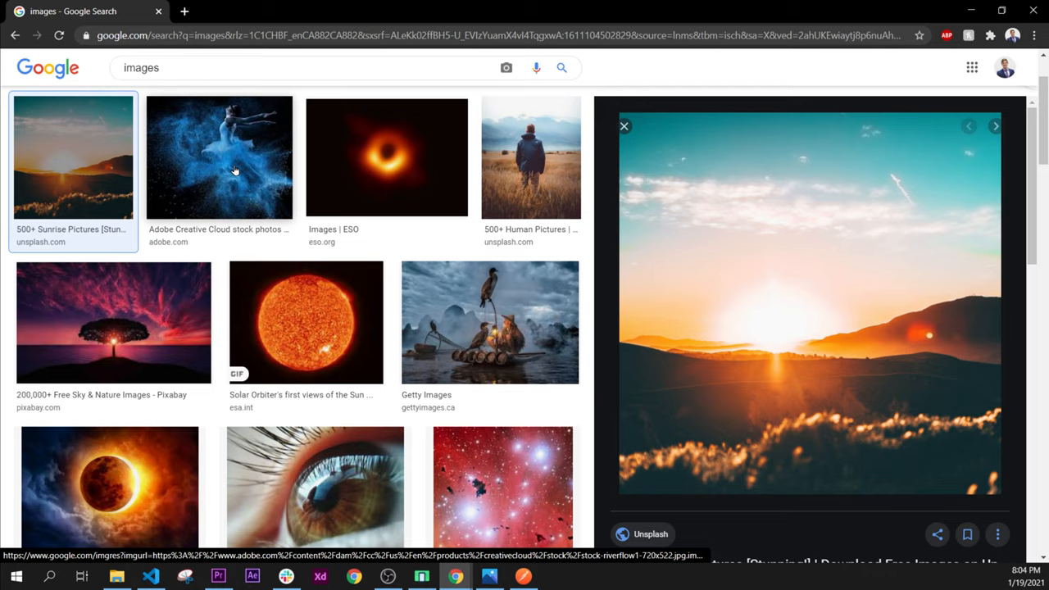
pyautogui.click(220, 158)
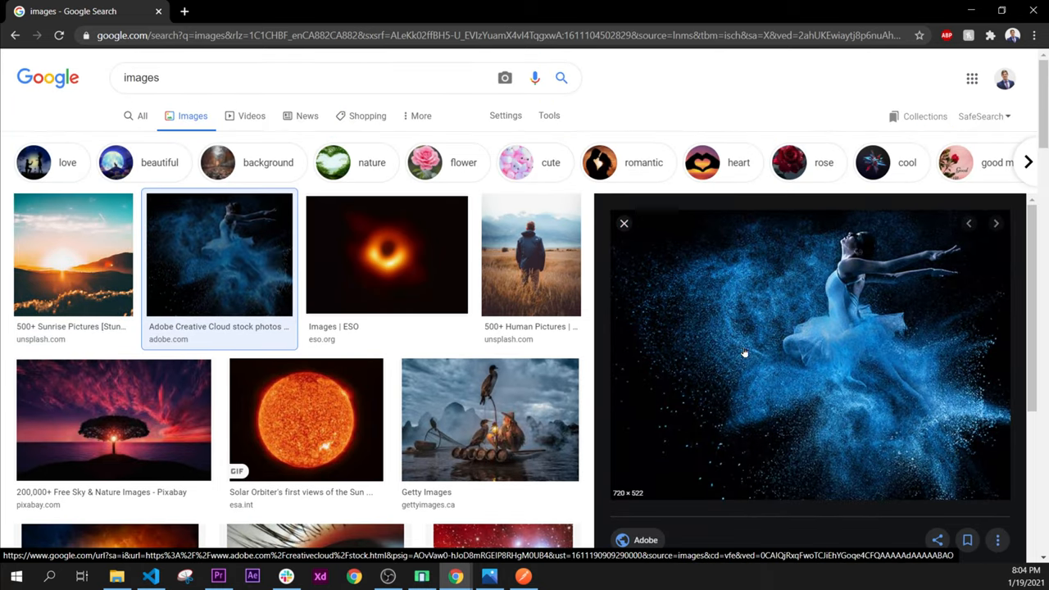
# Step: Open the dancer photo alone in a new tab to get its direct URL
pyautogui.rightClick(744, 354)
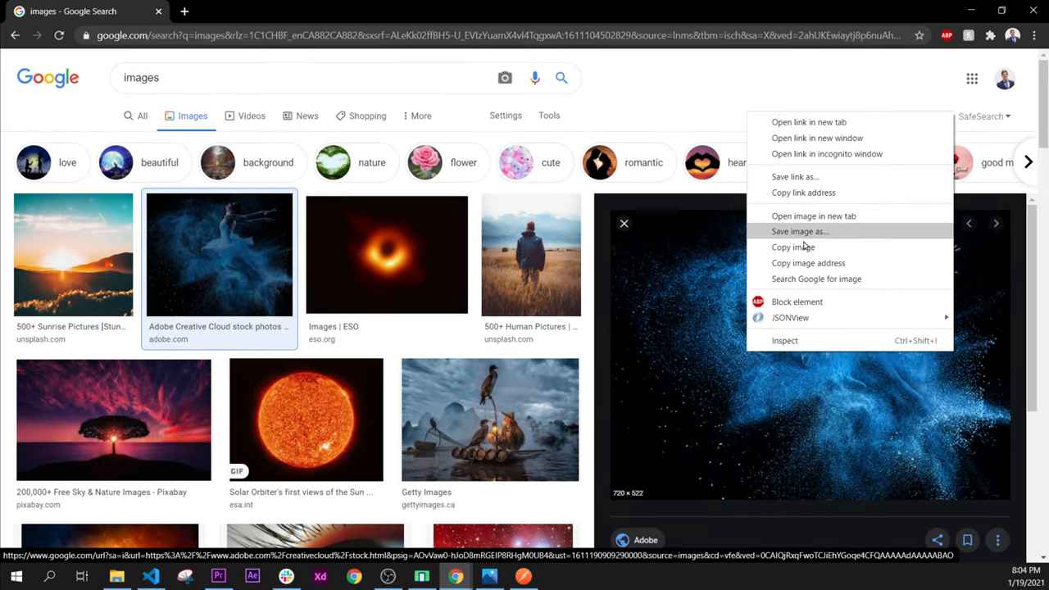
pyautogui.moveTo(813, 217)
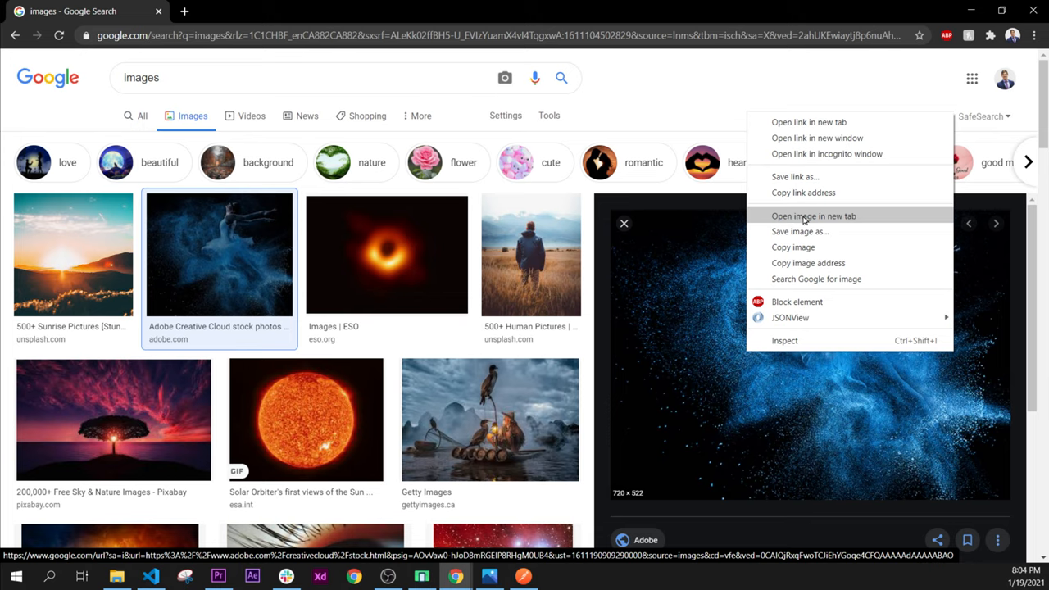
pyautogui.click(813, 217)
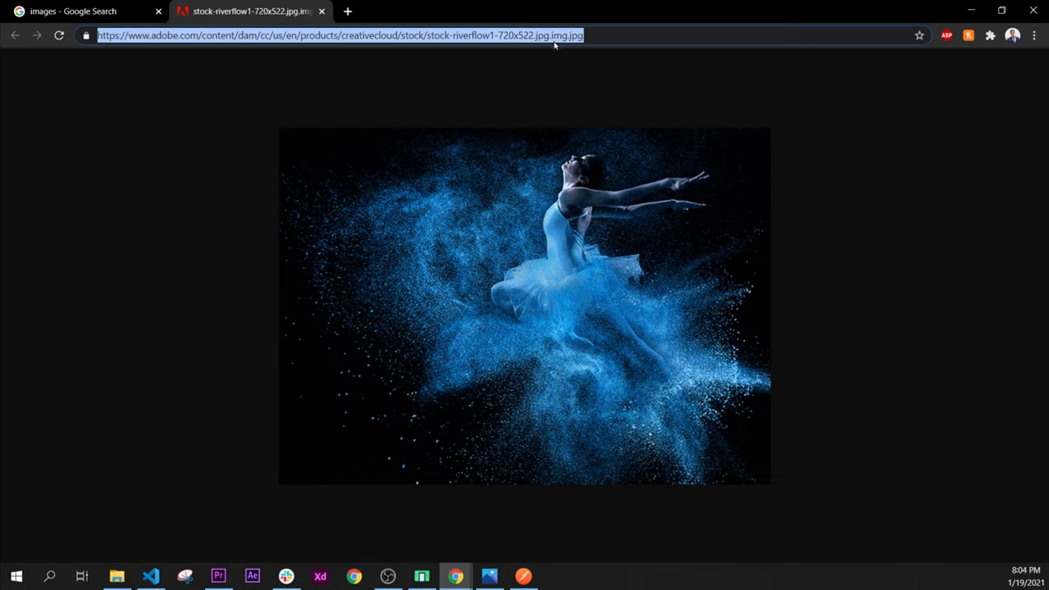
pyautogui.moveTo(573, 49)
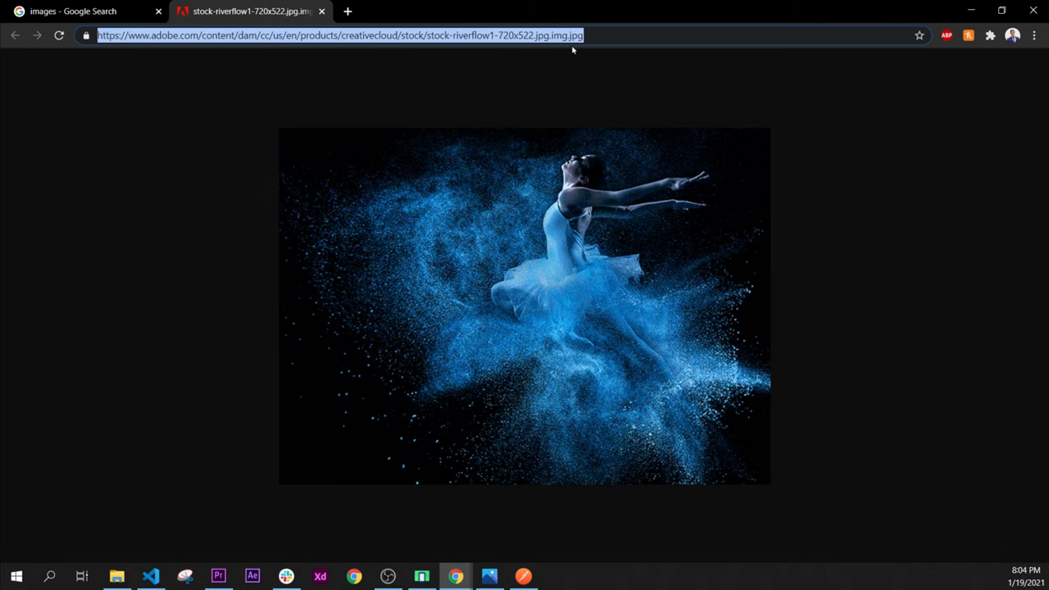
pyautogui.moveTo(885, 16)
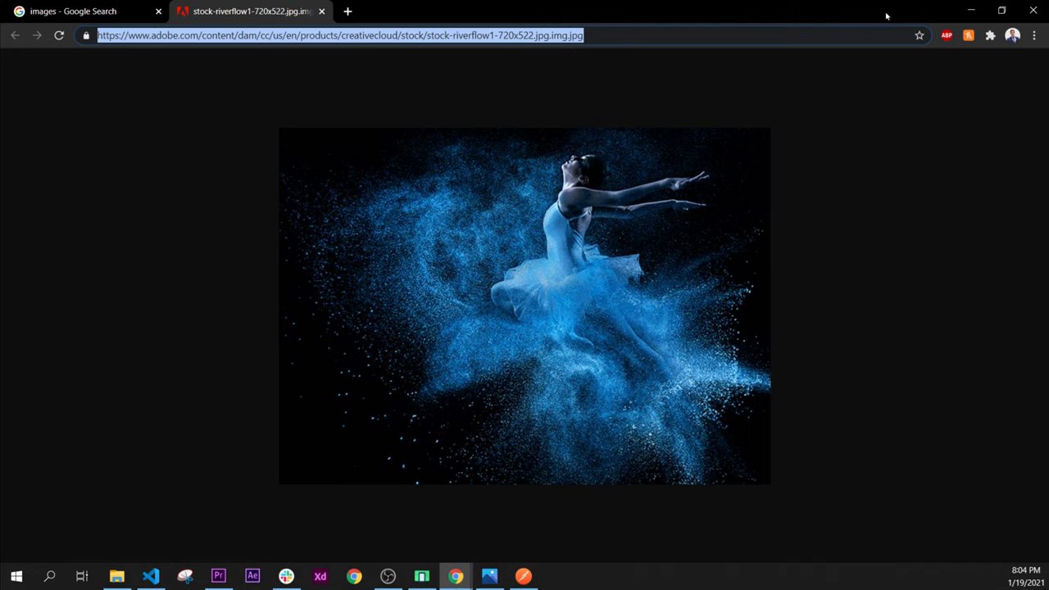
# Step: Add quotes inside Image.network() in main.dart to hold the dancer photo's URL
pyautogui.click(151, 578)
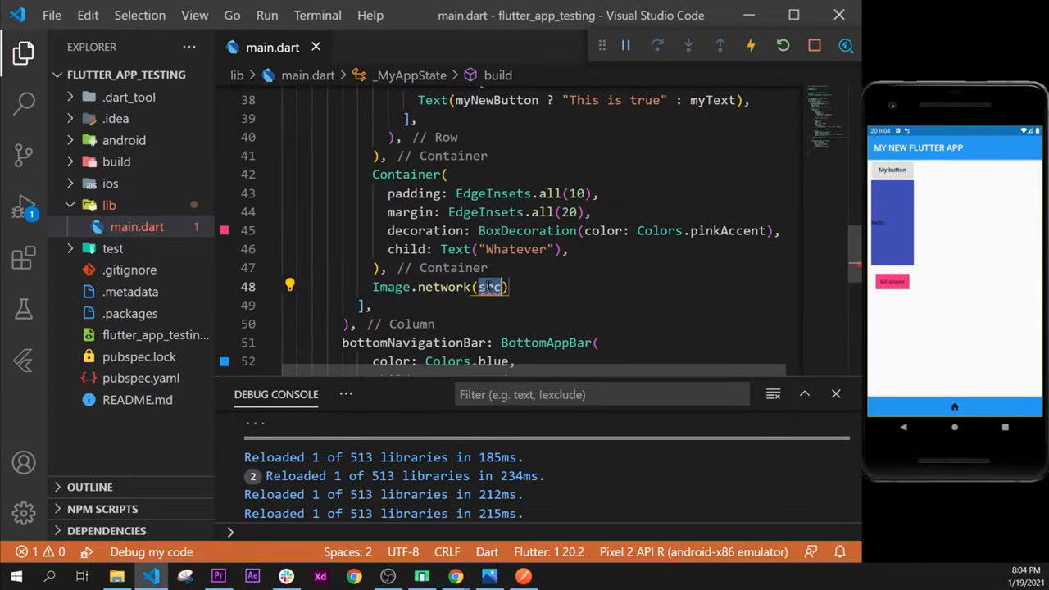
pyautogui.moveTo(489, 287)
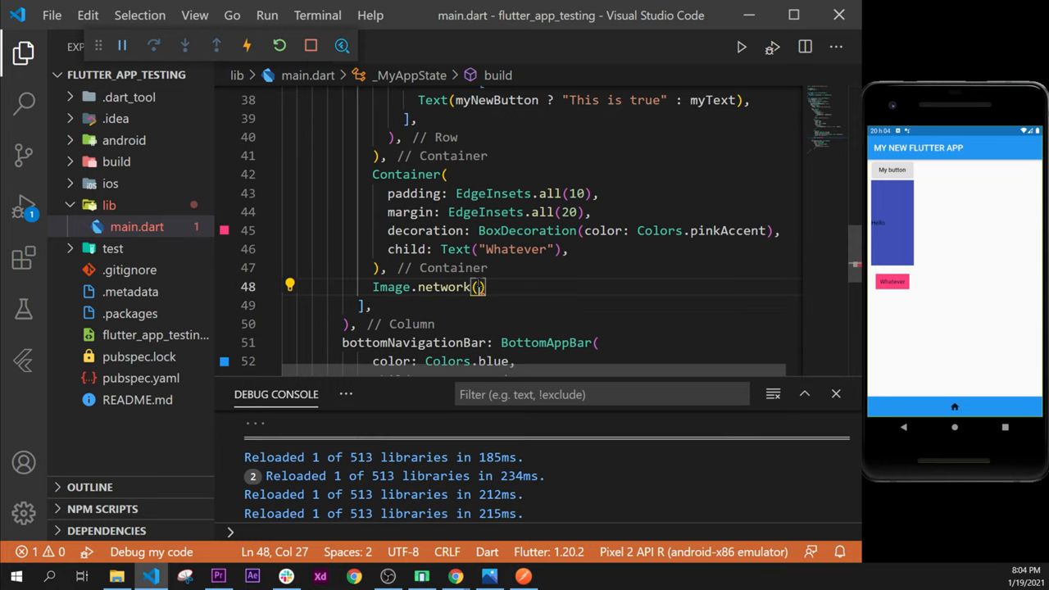
pyautogui.write('""')
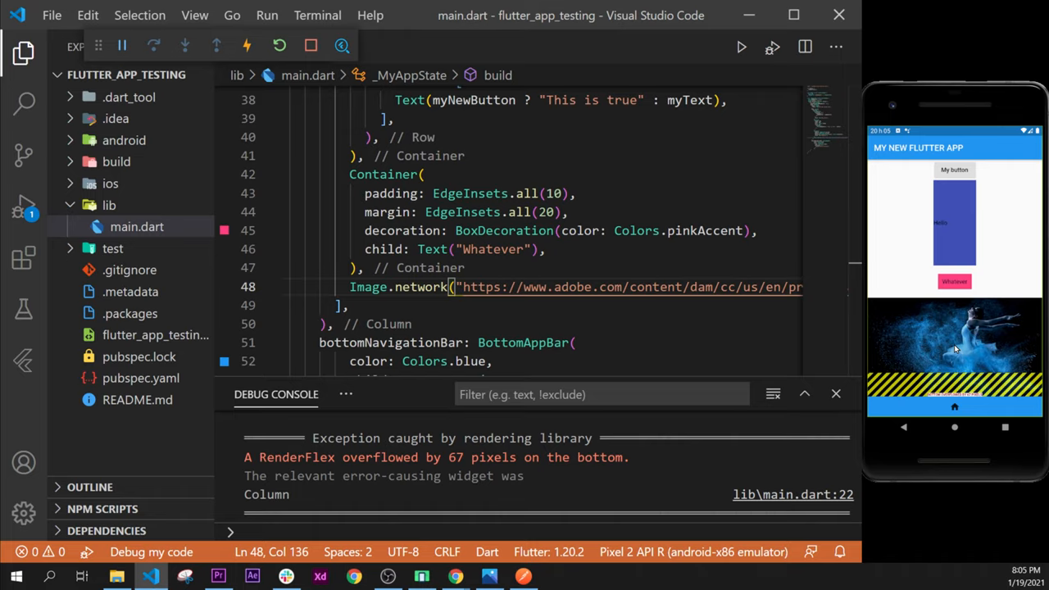
pyautogui.moveTo(902, 351)
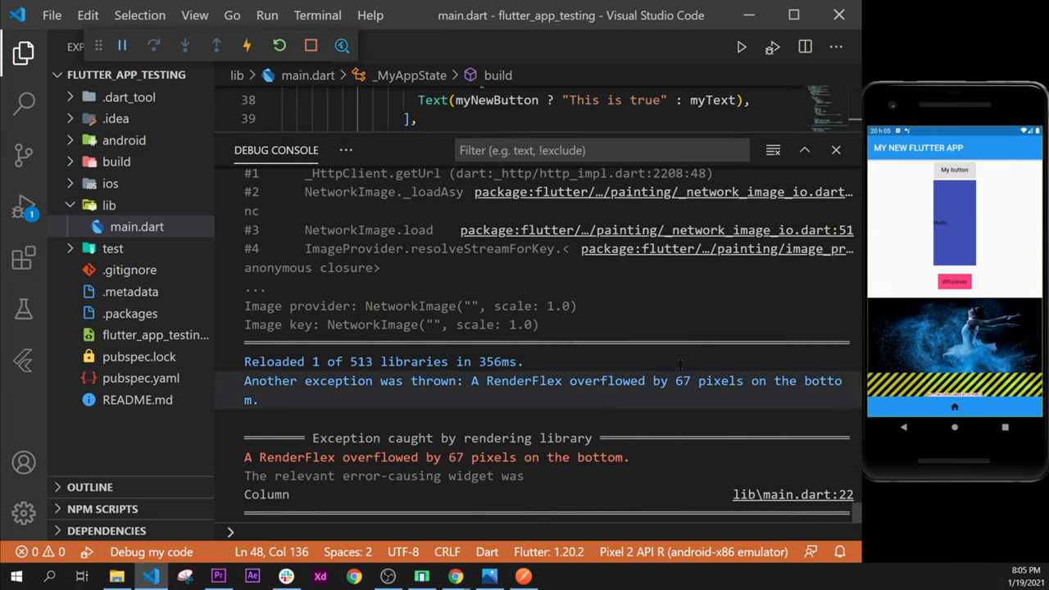
pyautogui.moveTo(837, 151)
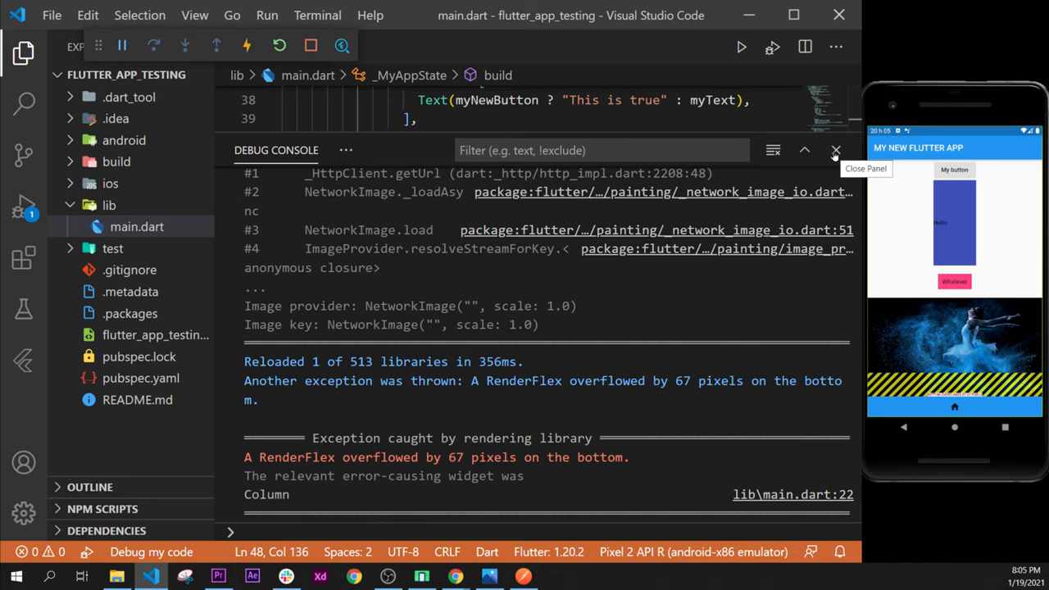
# Step: Hide the debug panel and start a new cmd terminal from the Terminal menu
pyautogui.click(836, 151)
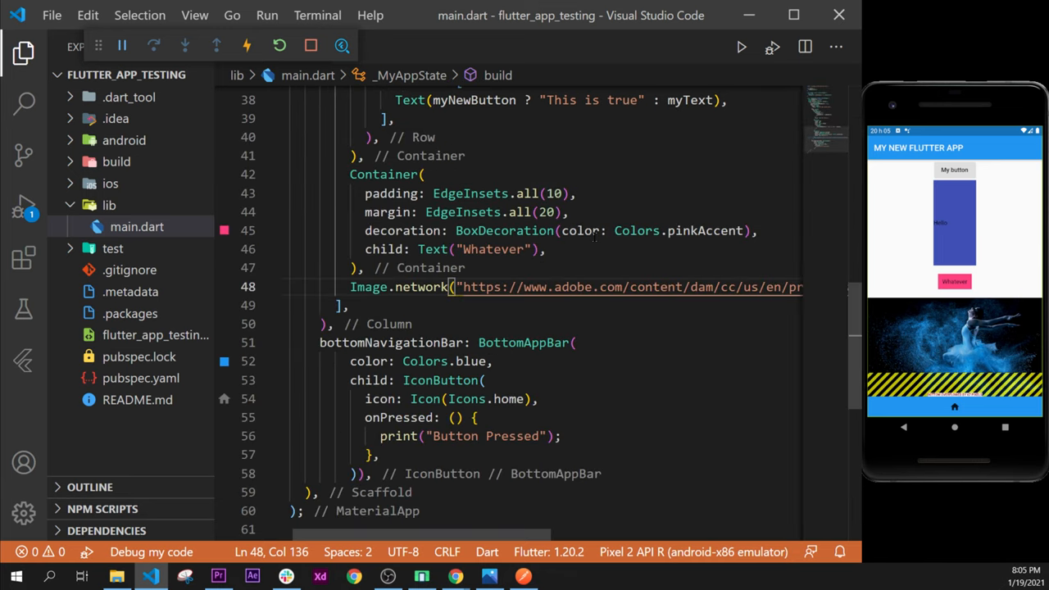
pyautogui.click(318, 14)
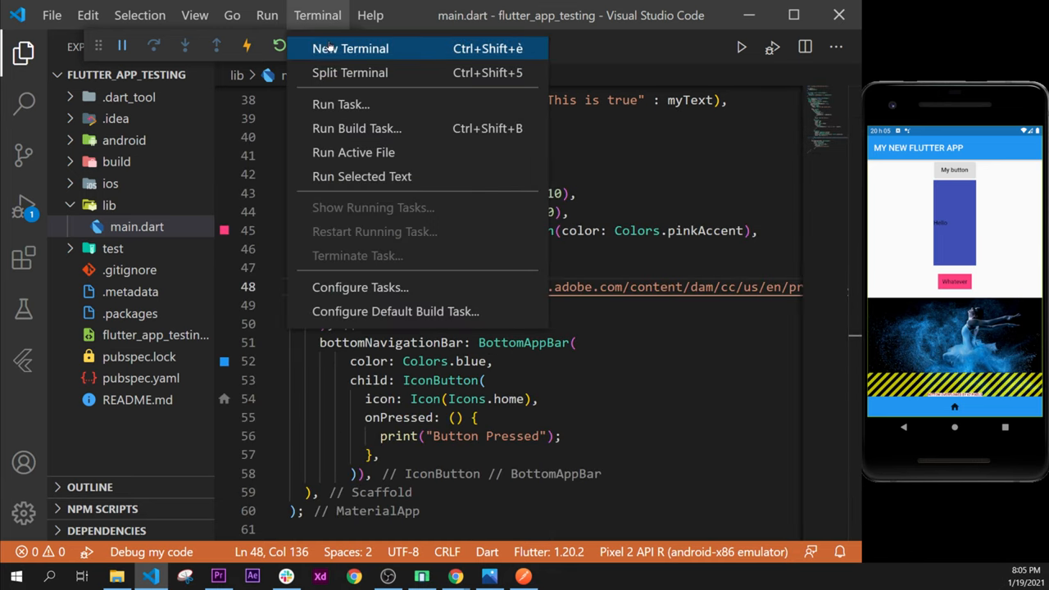
pyautogui.click(351, 49)
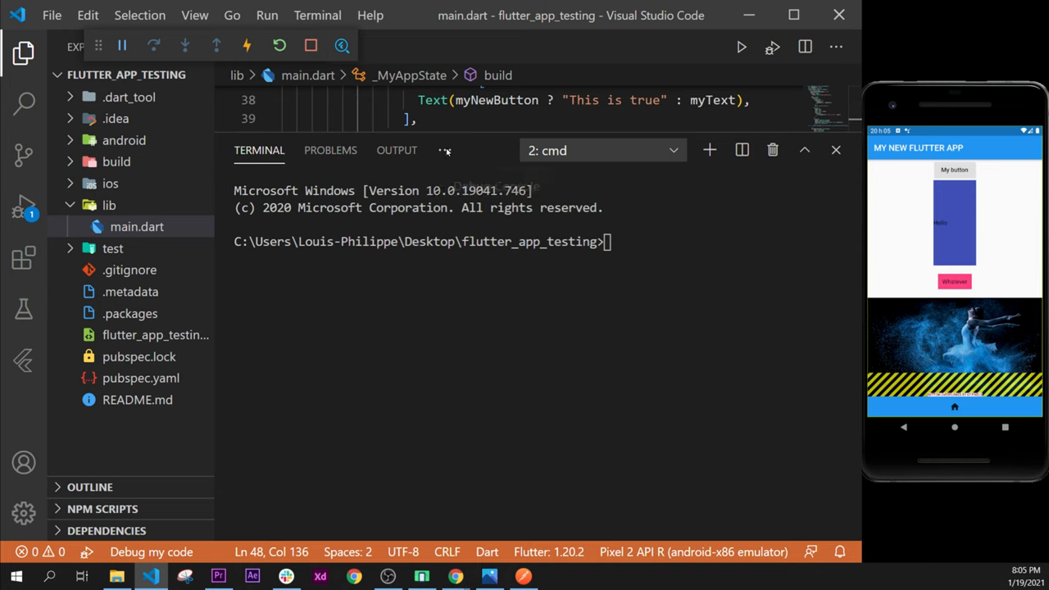
# Step: Review the image exceptions and 67-pixel overflow error in the Debug Console
pyautogui.click(275, 151)
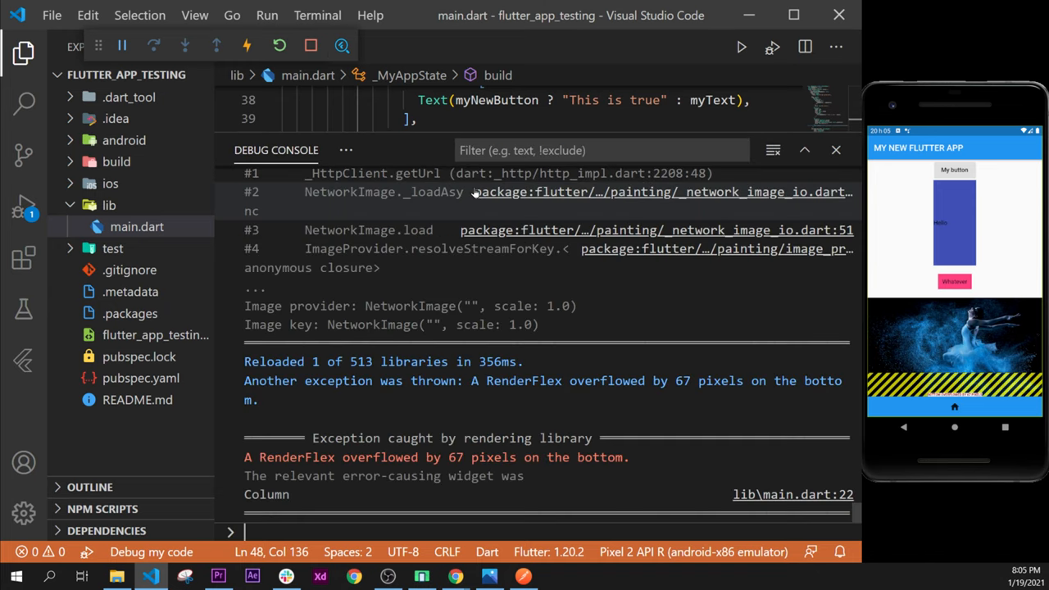
pyautogui.scroll(3)
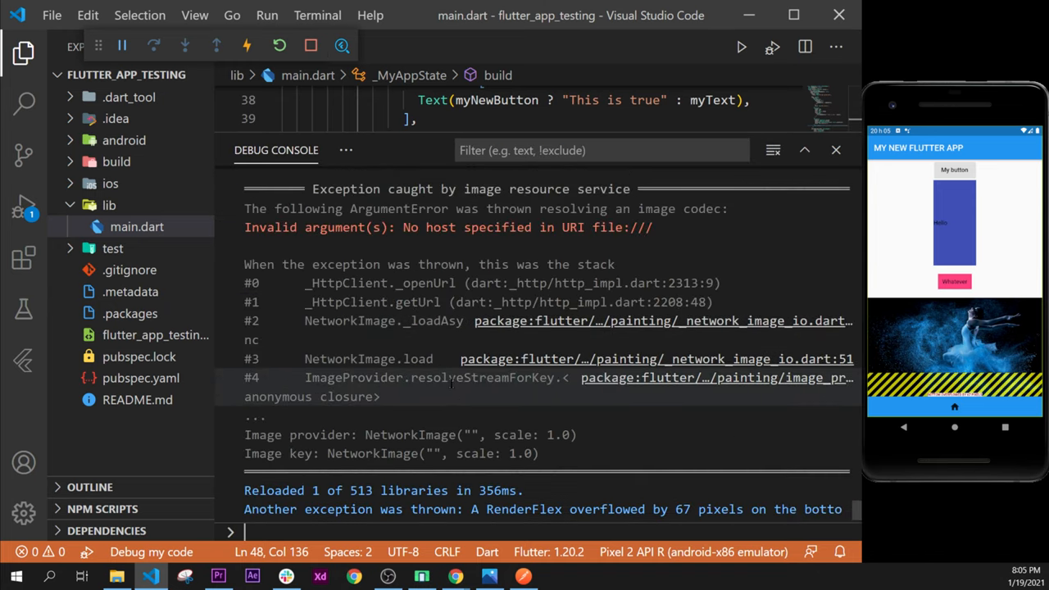
pyautogui.scroll(-3)
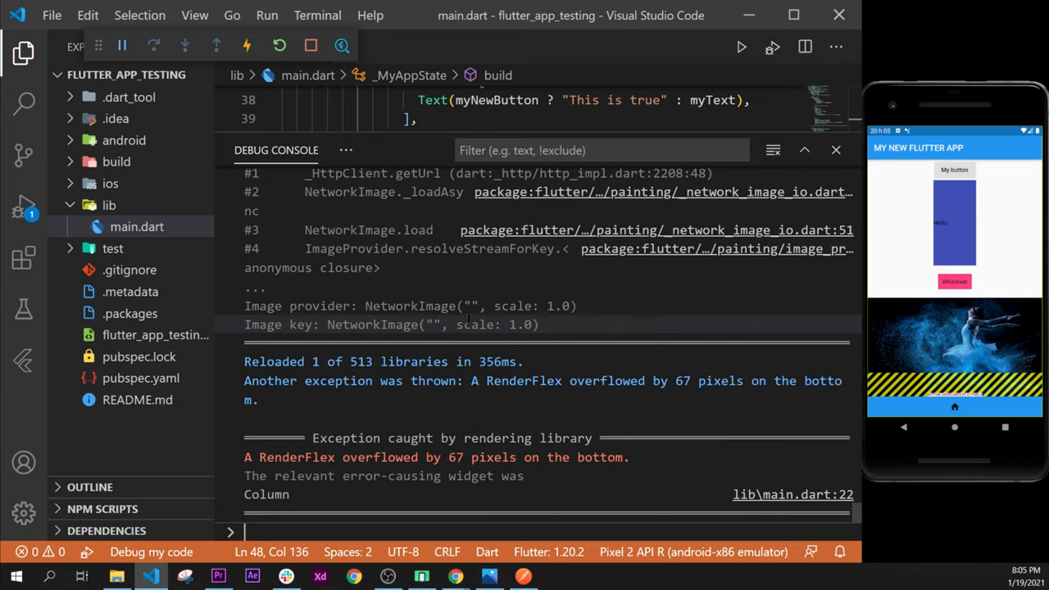